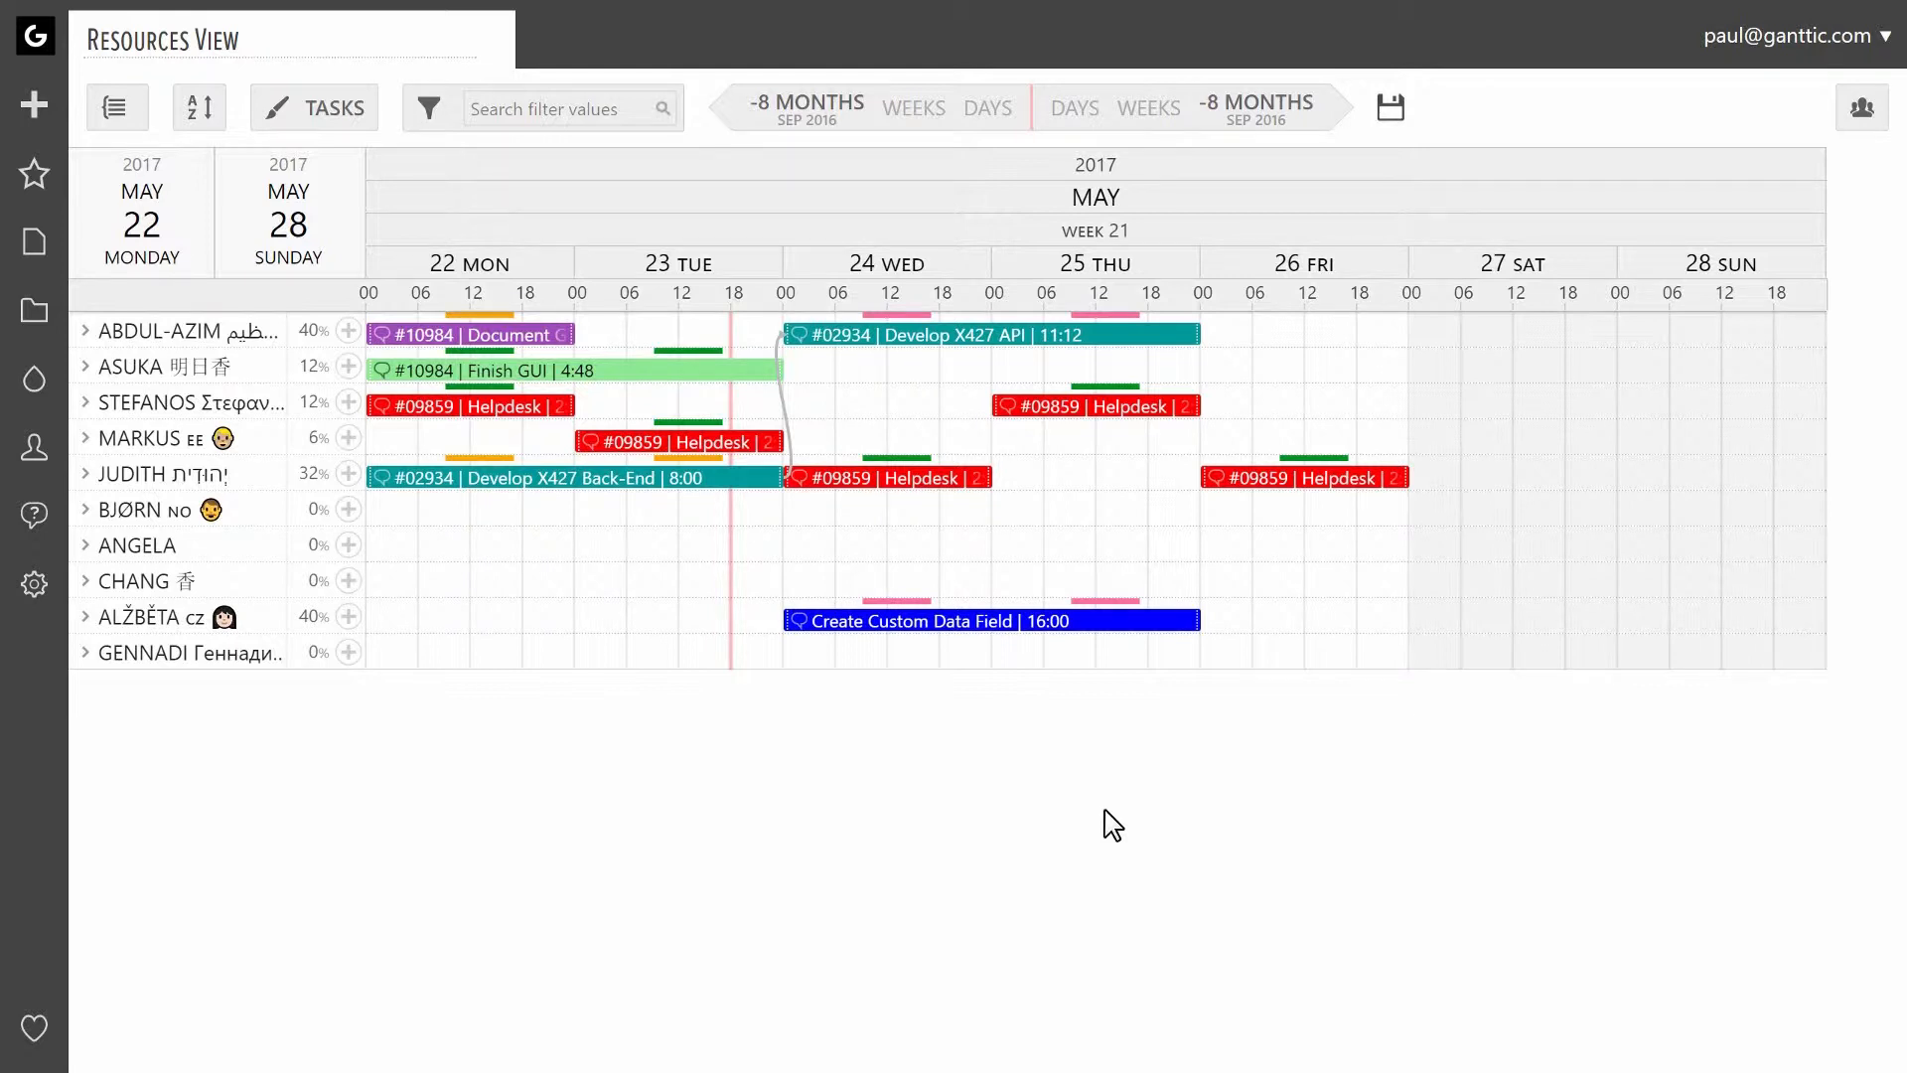
pyautogui.moveTo(1121, 657)
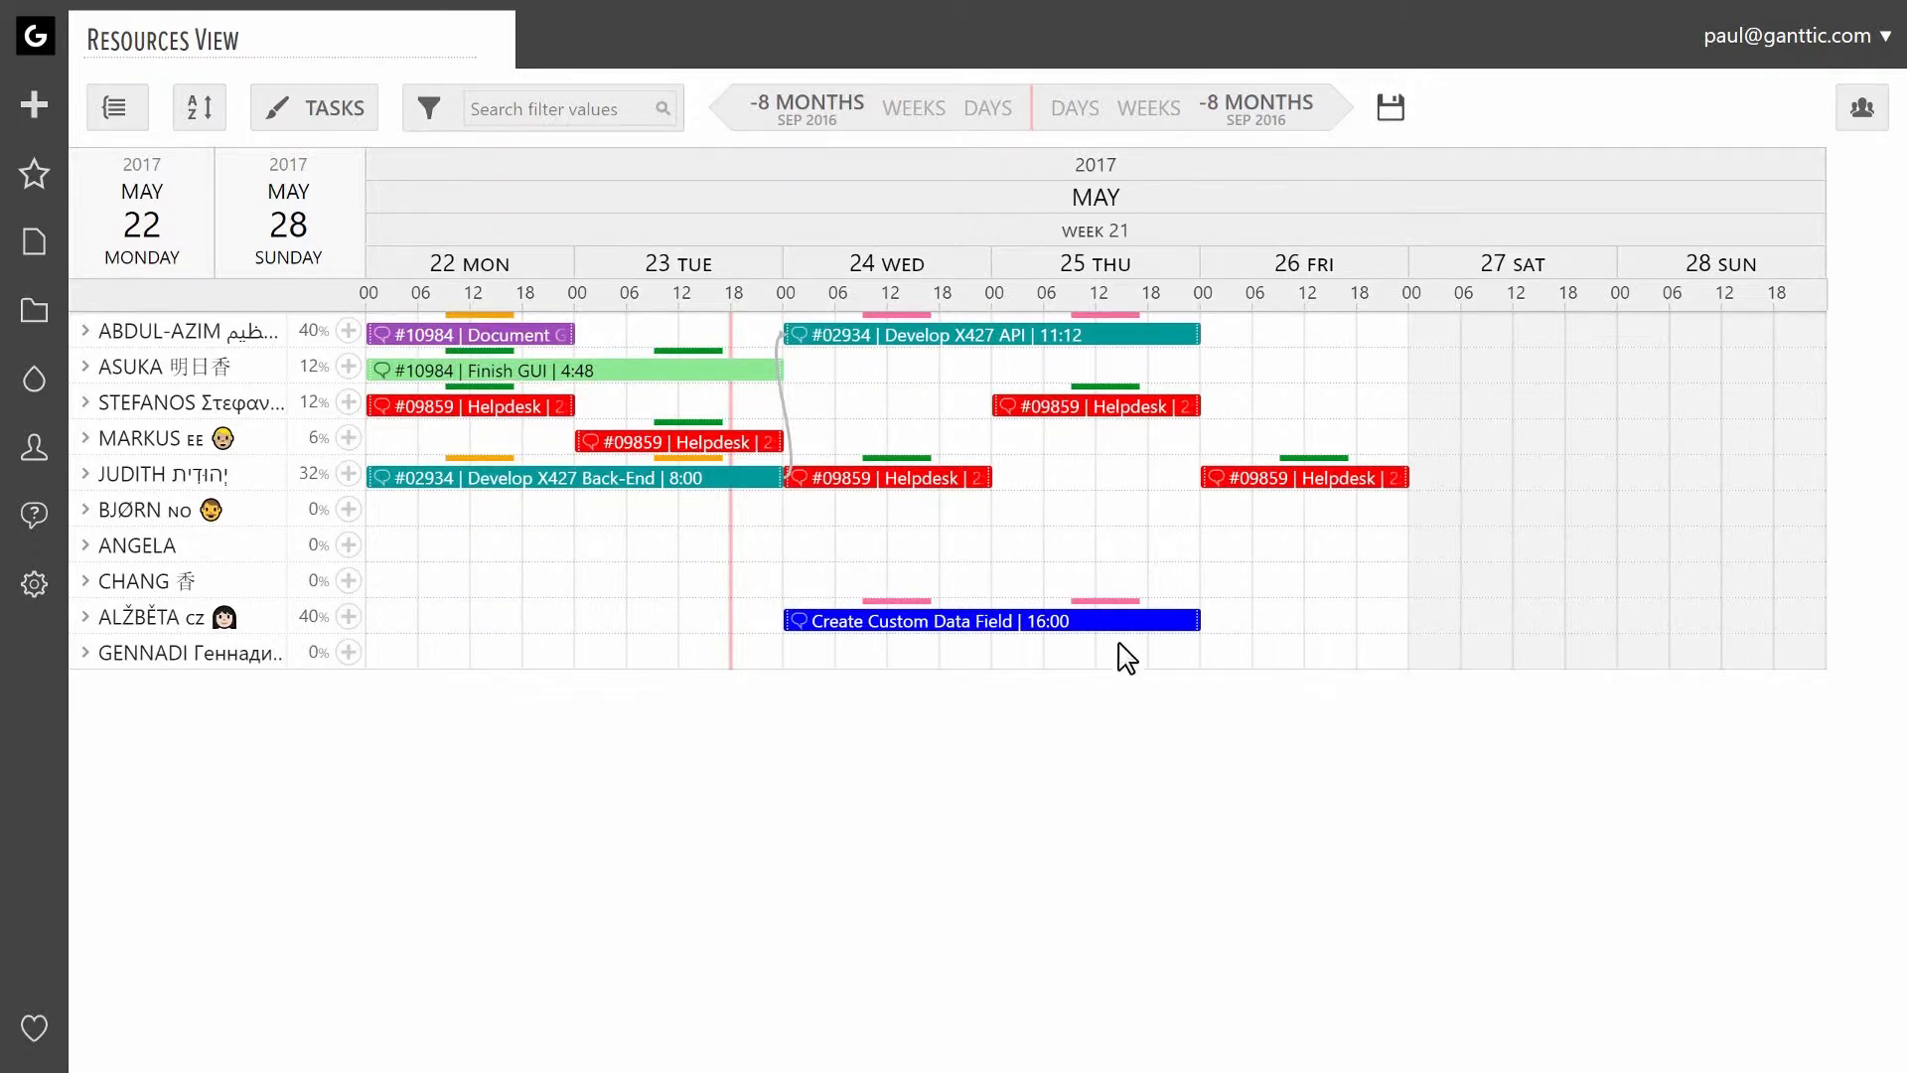
# Open Alžběta's 'Create Custom Data Field' task (May 24–25) for editing.
pyautogui.click(989, 620)
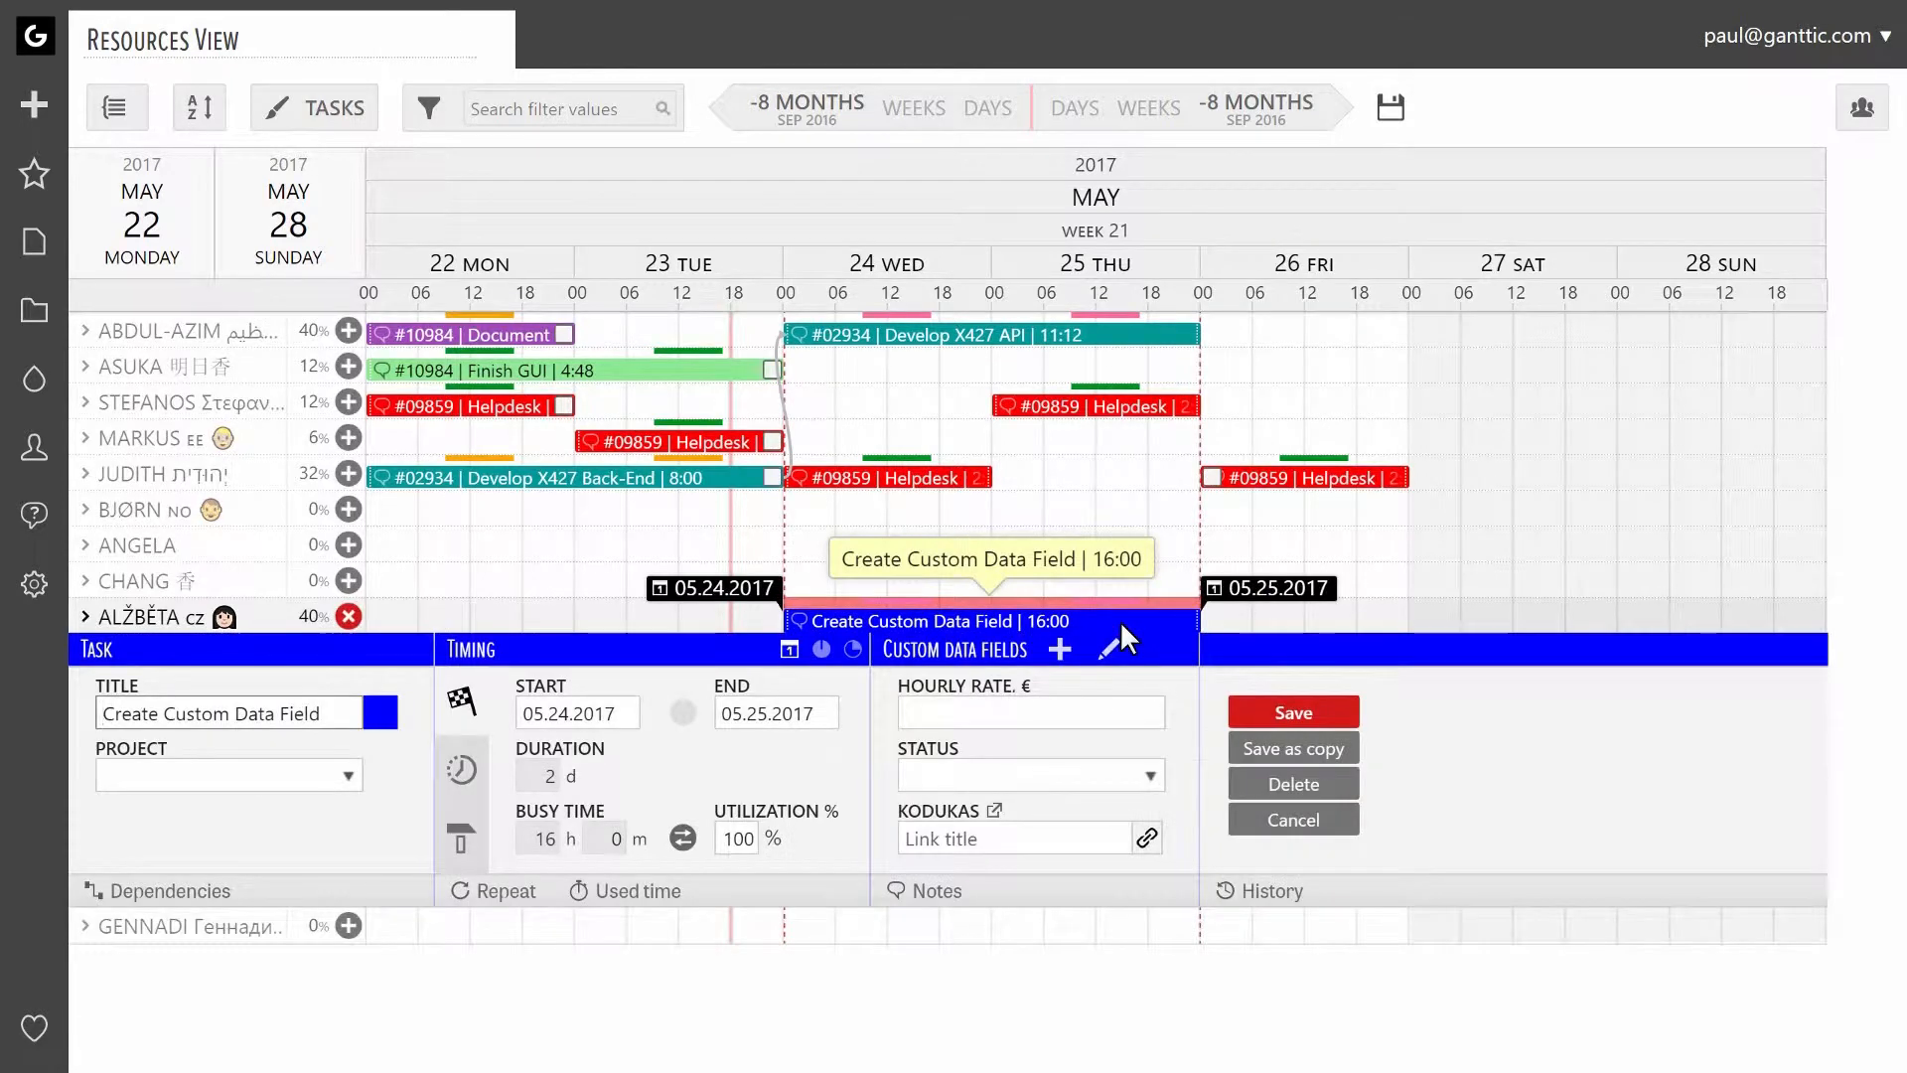
pyautogui.moveTo(1060, 651)
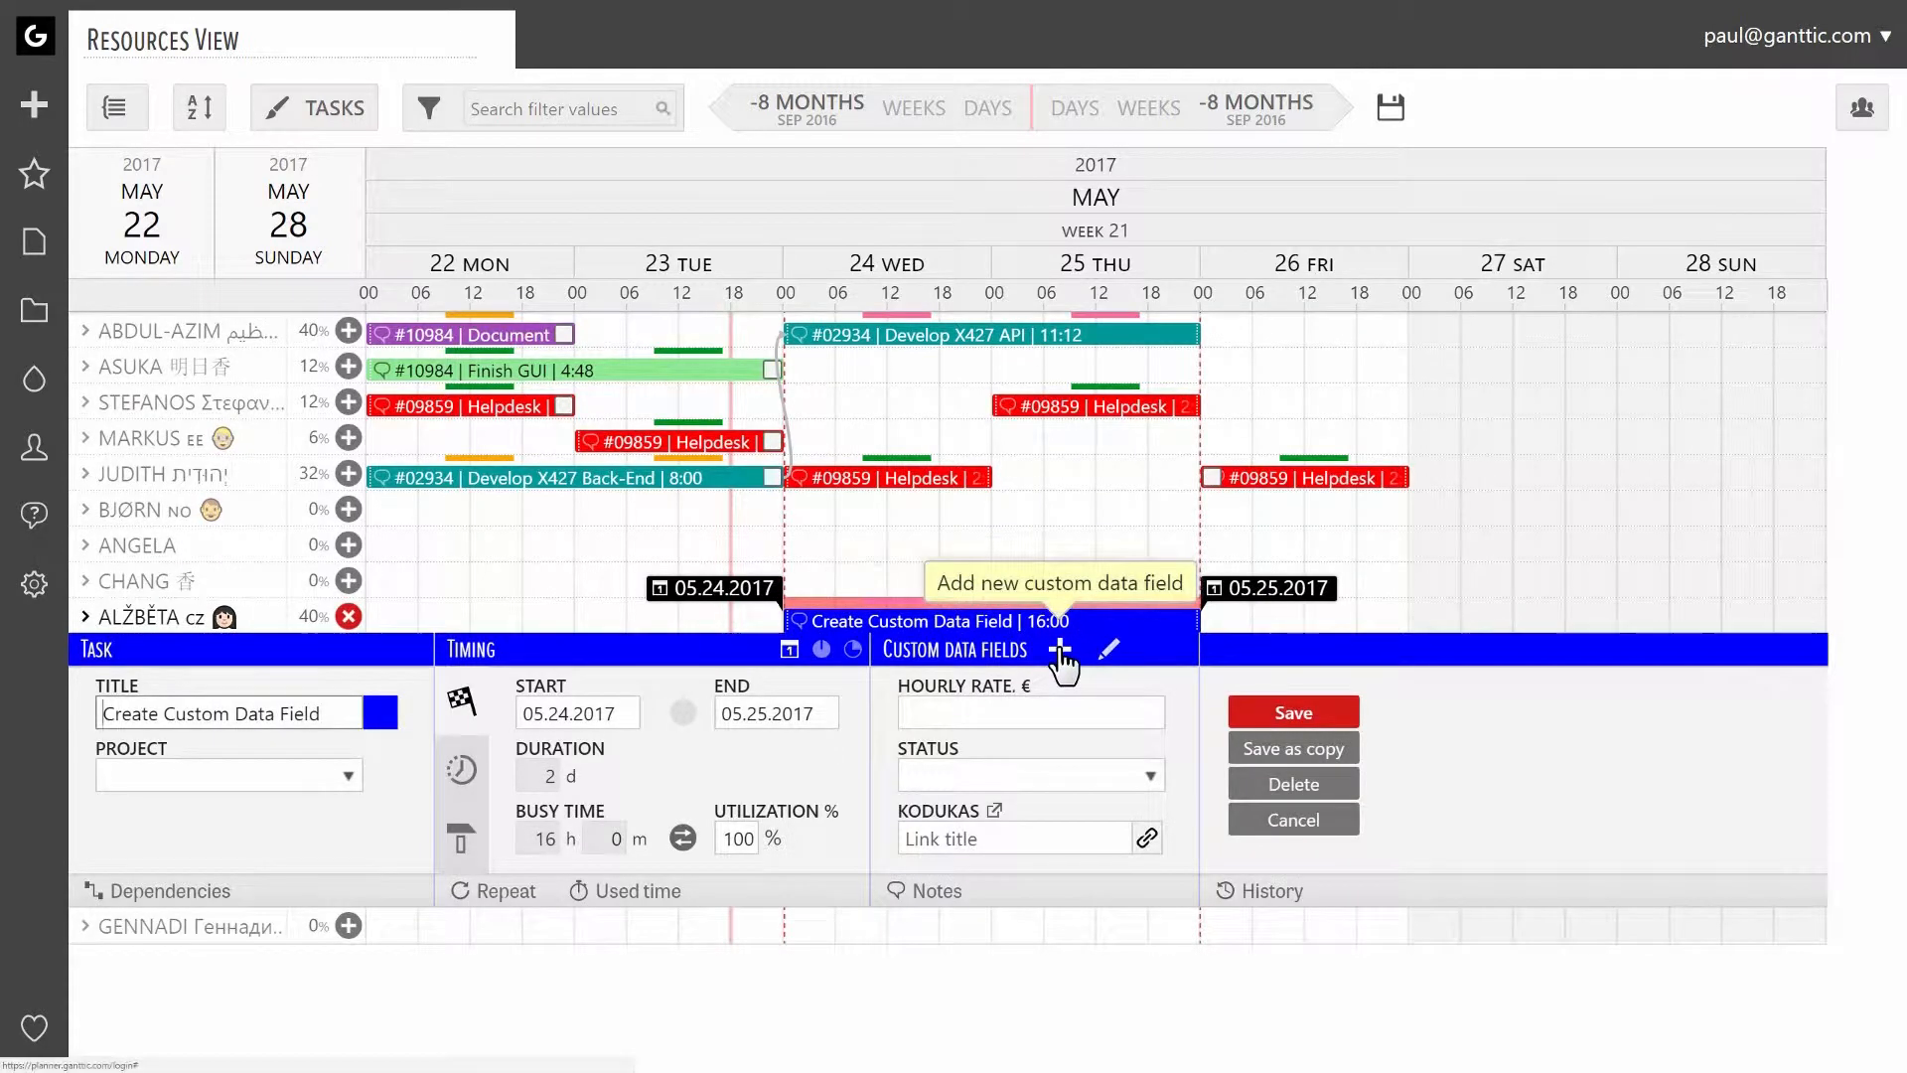
# Add a custom field labelled 'Progress' of type List of values (coloring).
pyautogui.click(1057, 648)
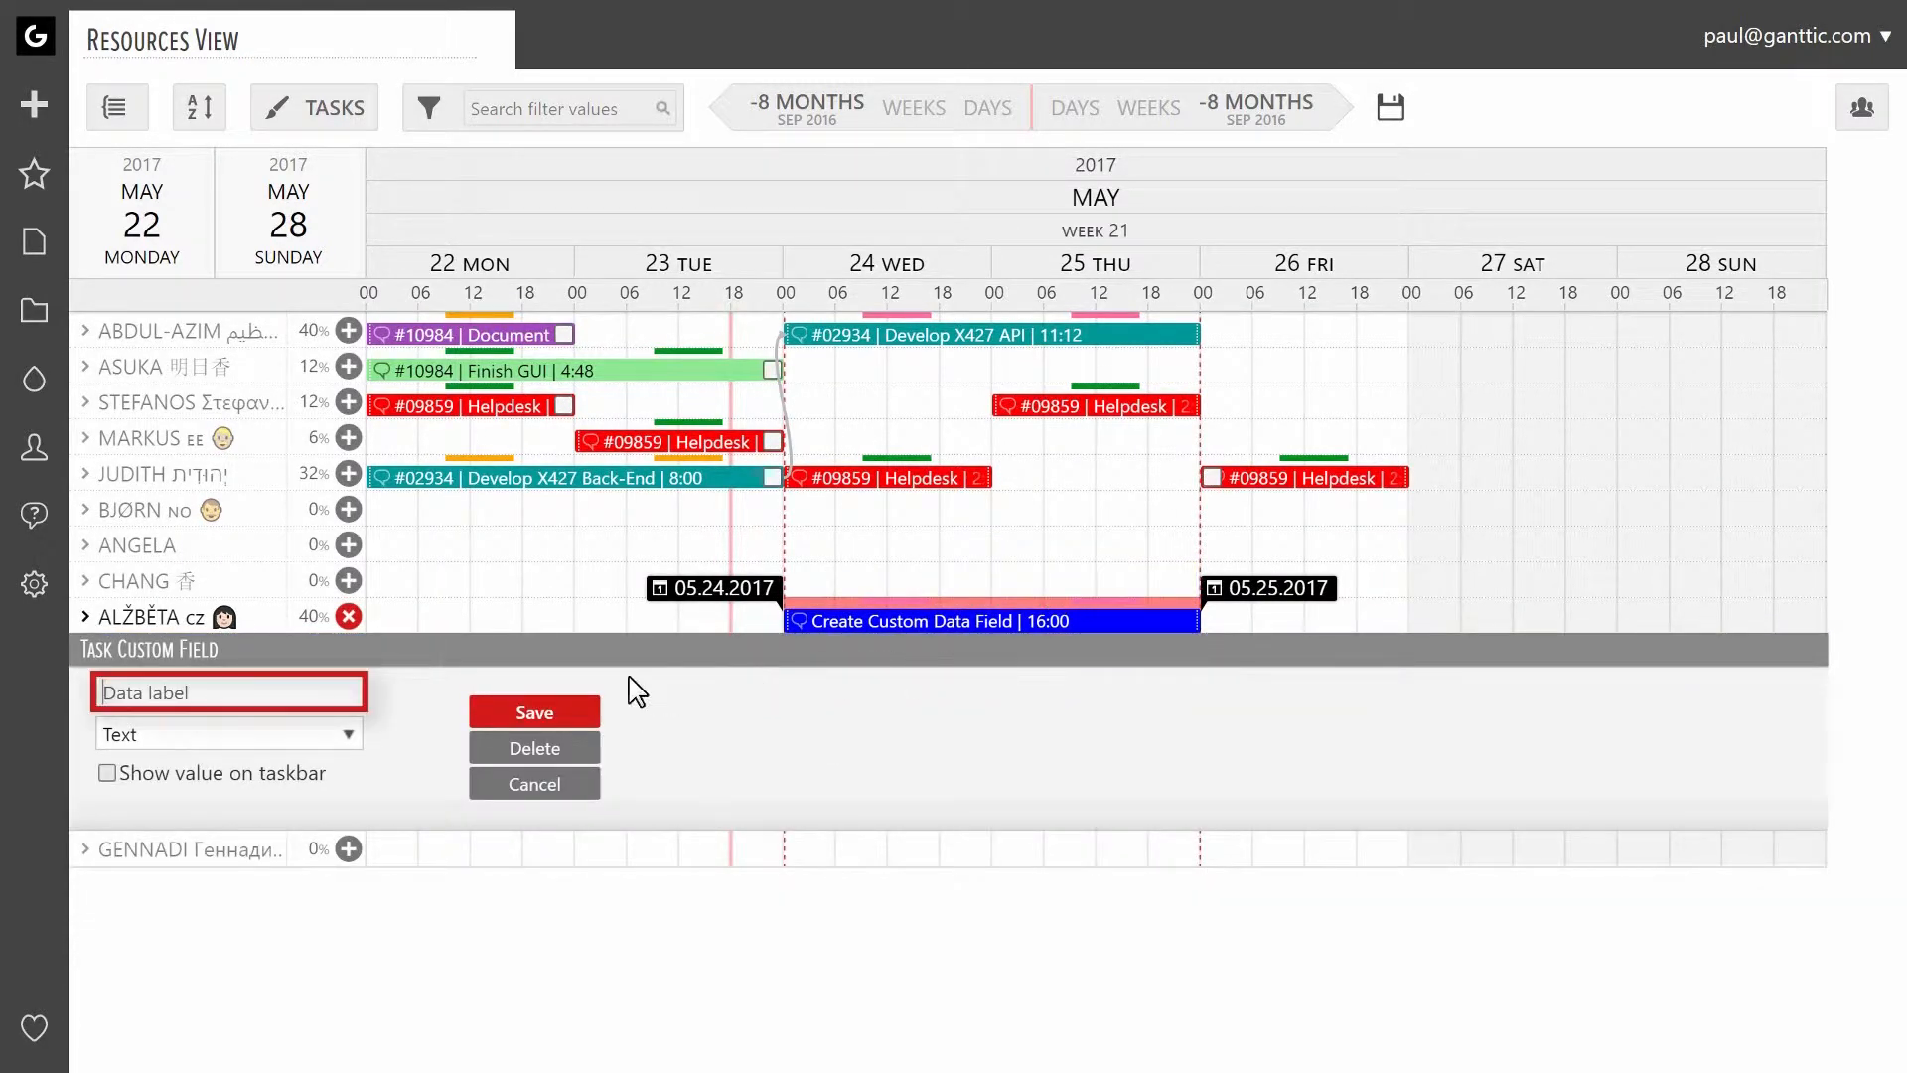
pyautogui.moveTo(390, 703)
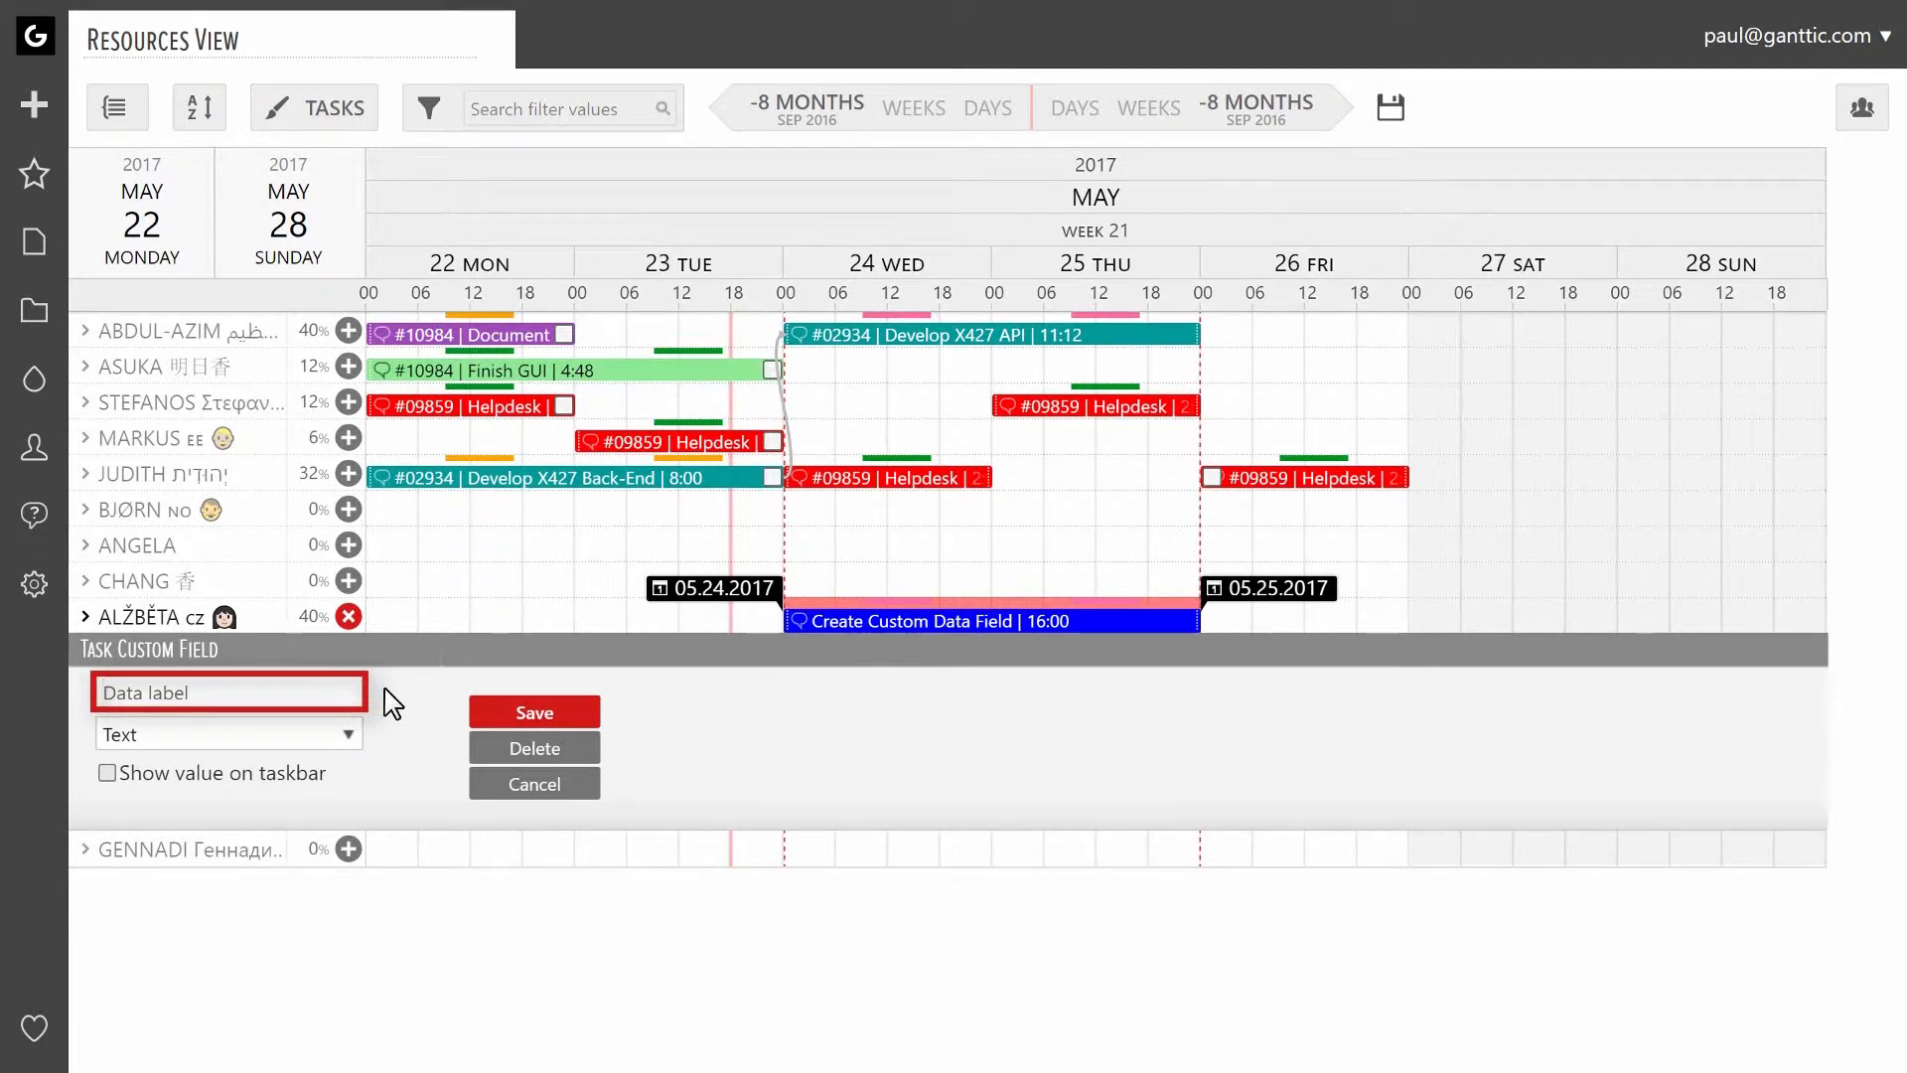
pyautogui.click(228, 733)
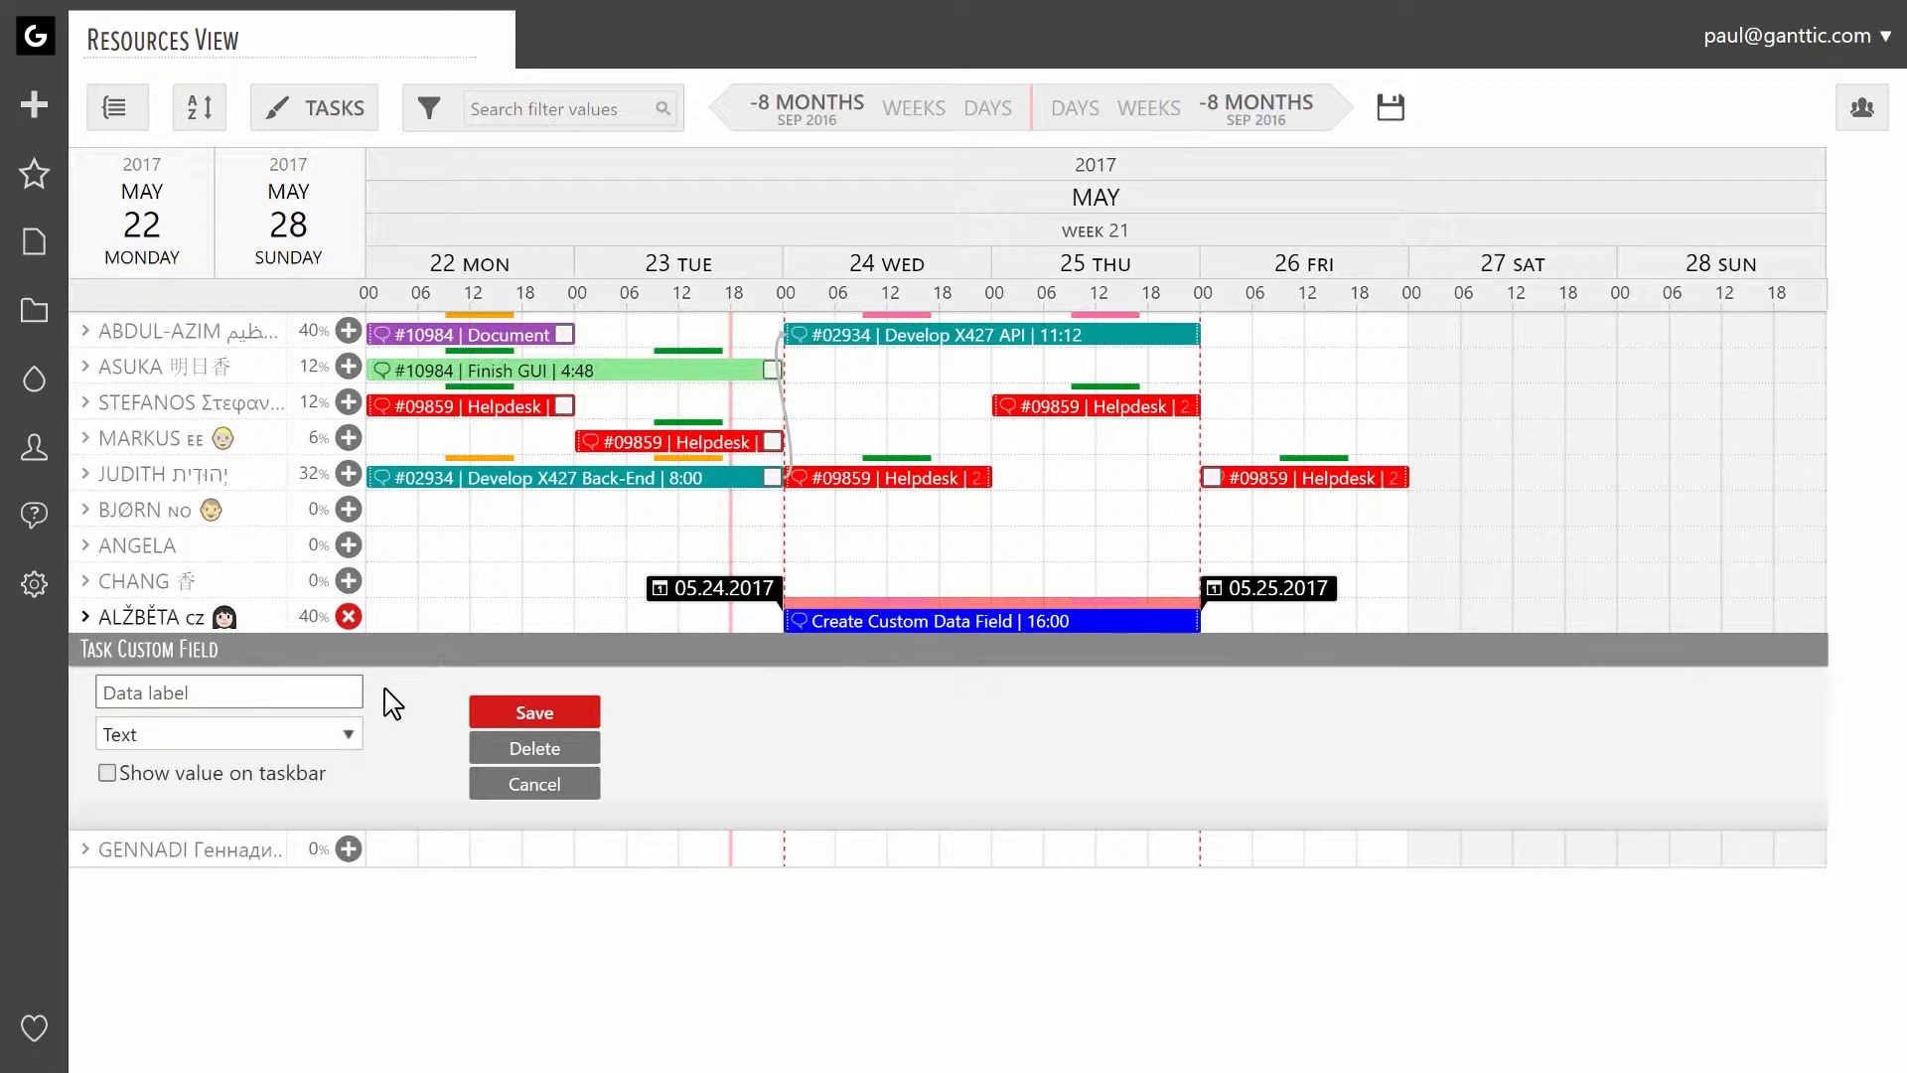
pyautogui.write('Progress')
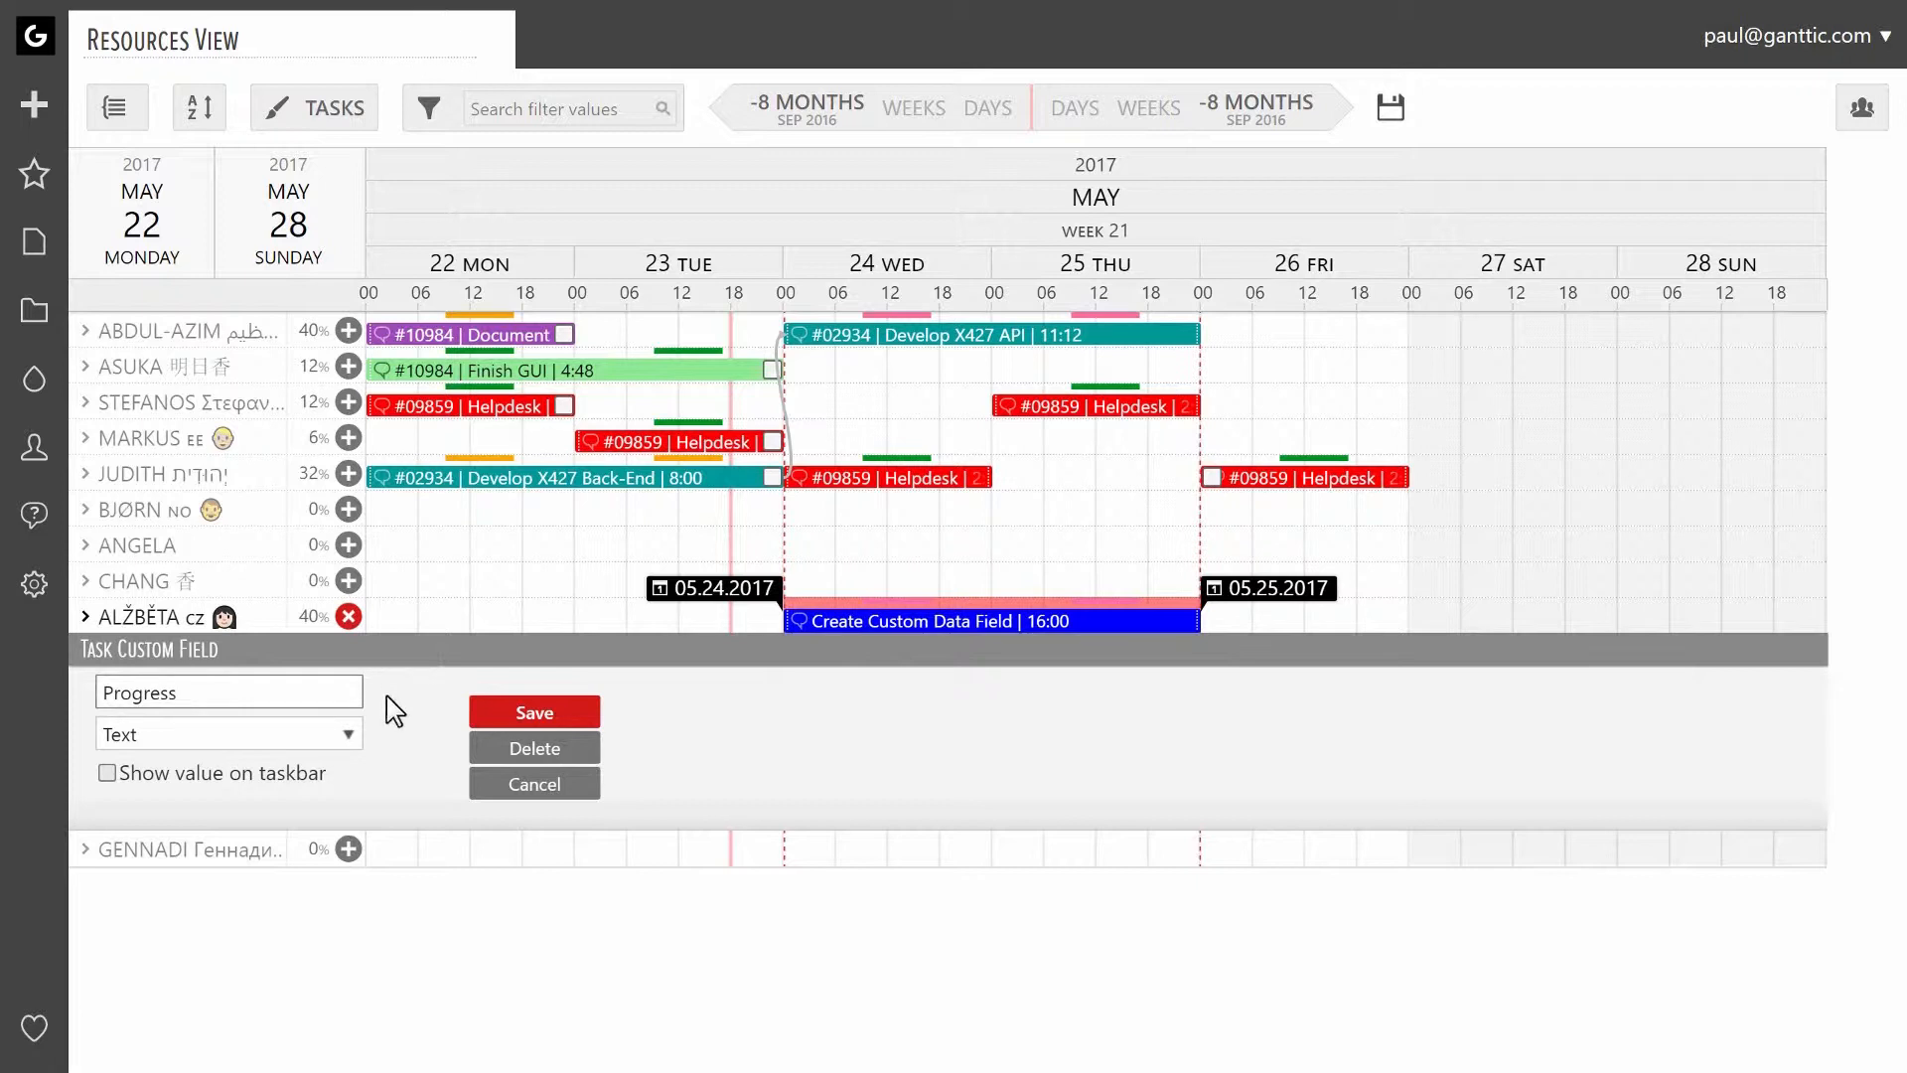
pyautogui.click(229, 733)
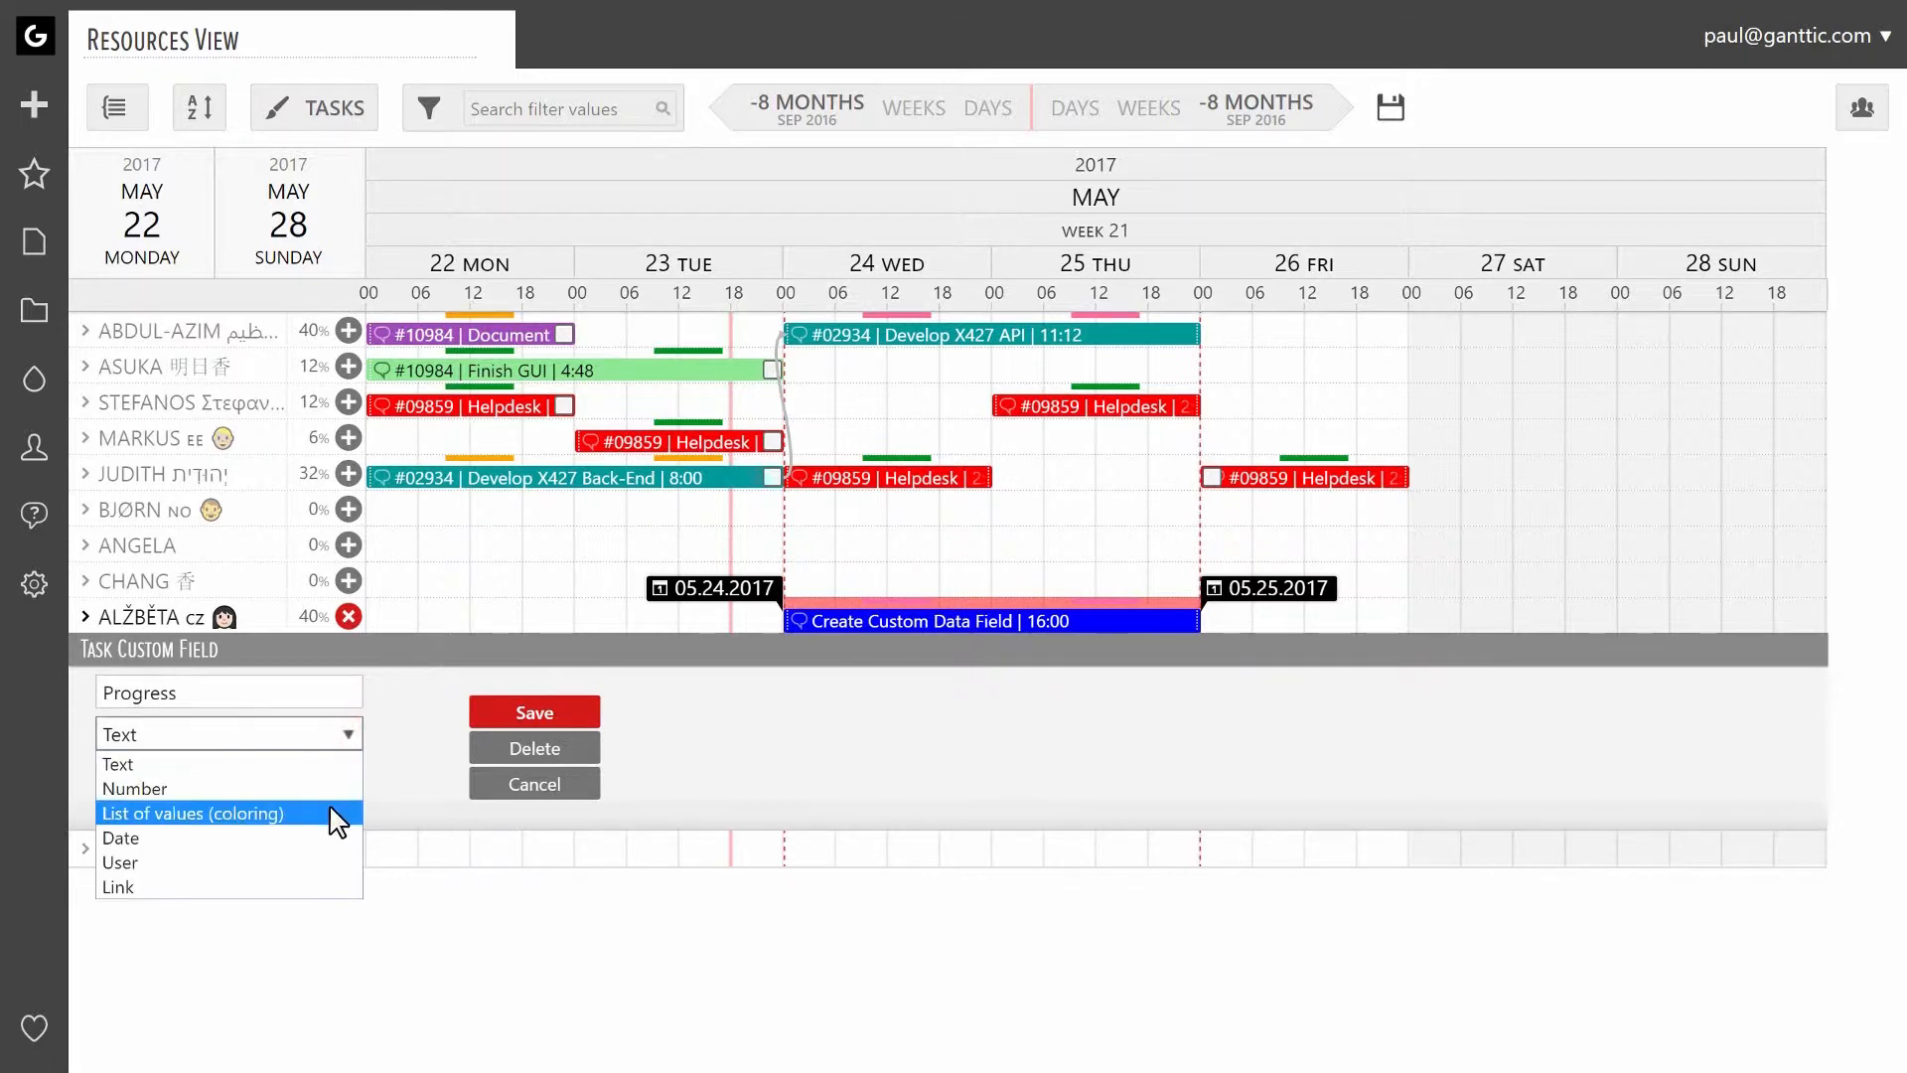
pyautogui.click(195, 813)
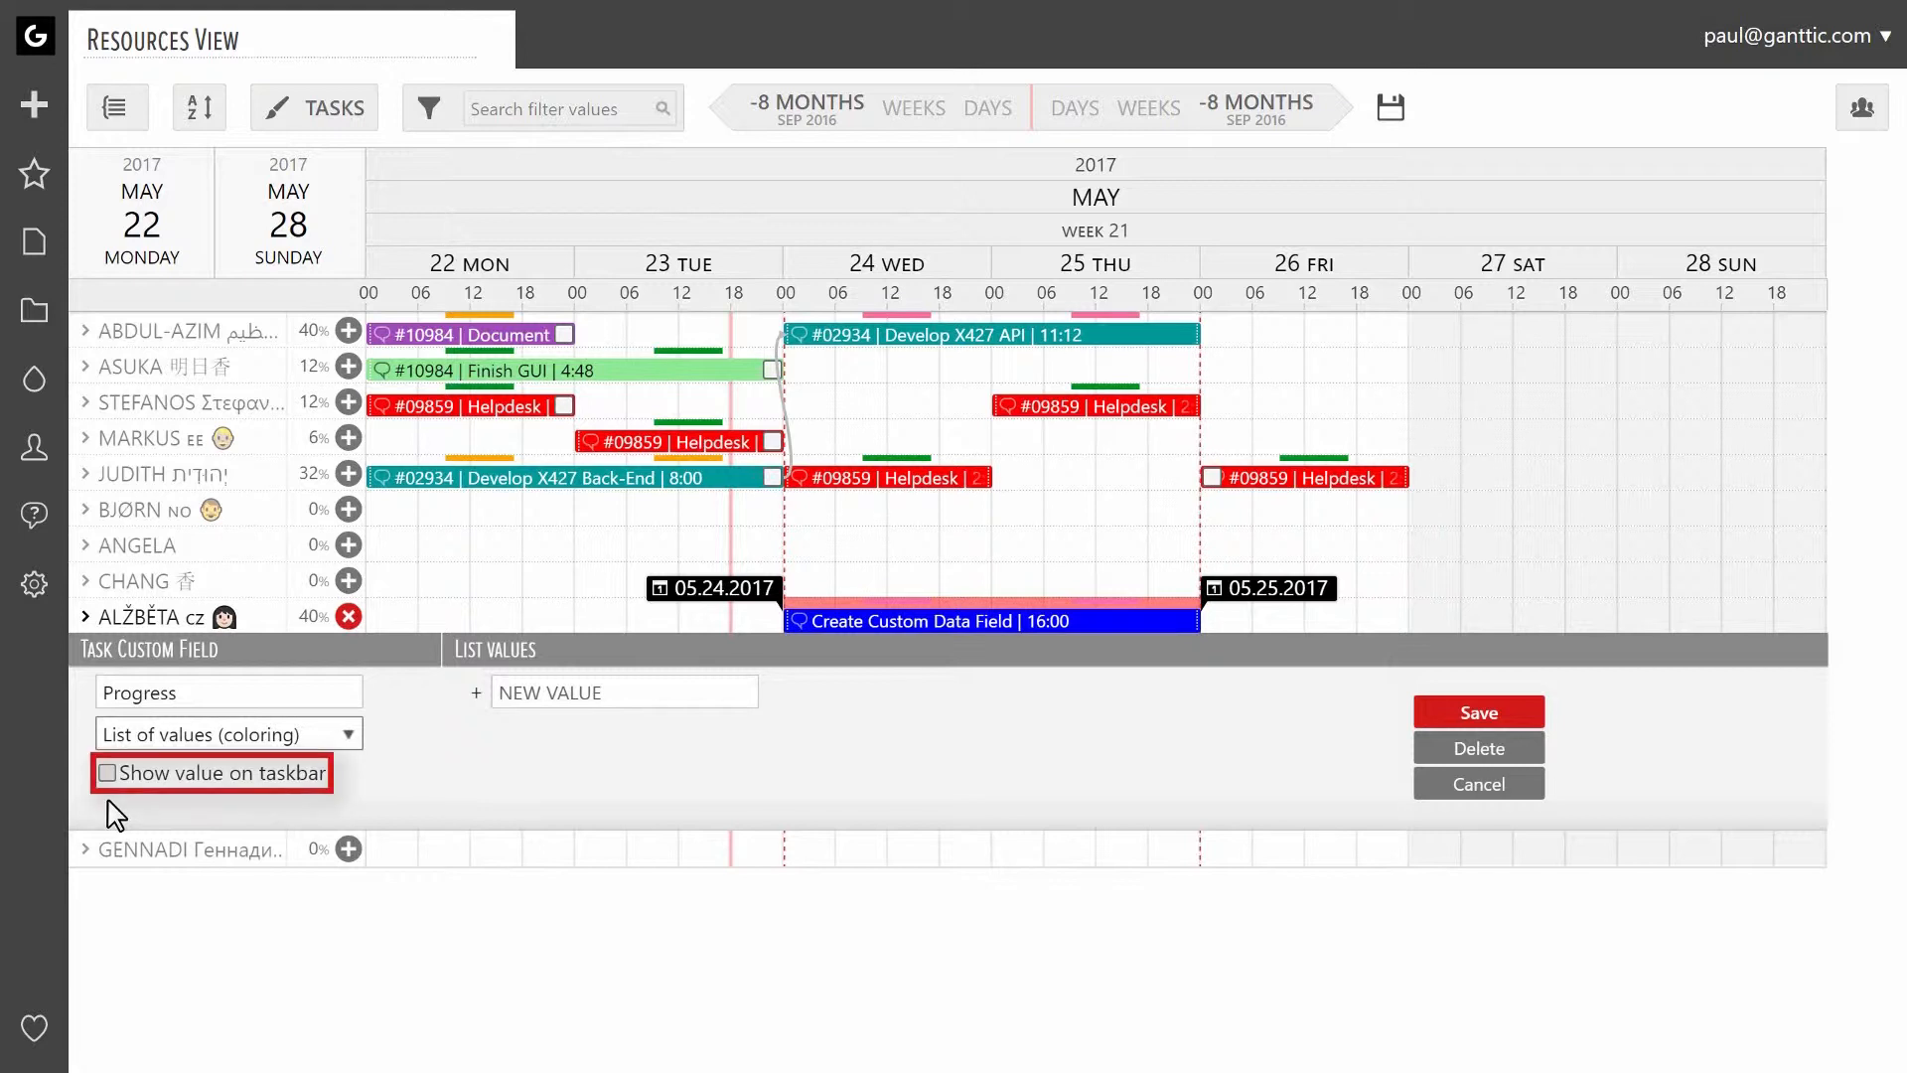
# Enable Show value on taskbar and start entering the Planned value.
pyautogui.click(107, 773)
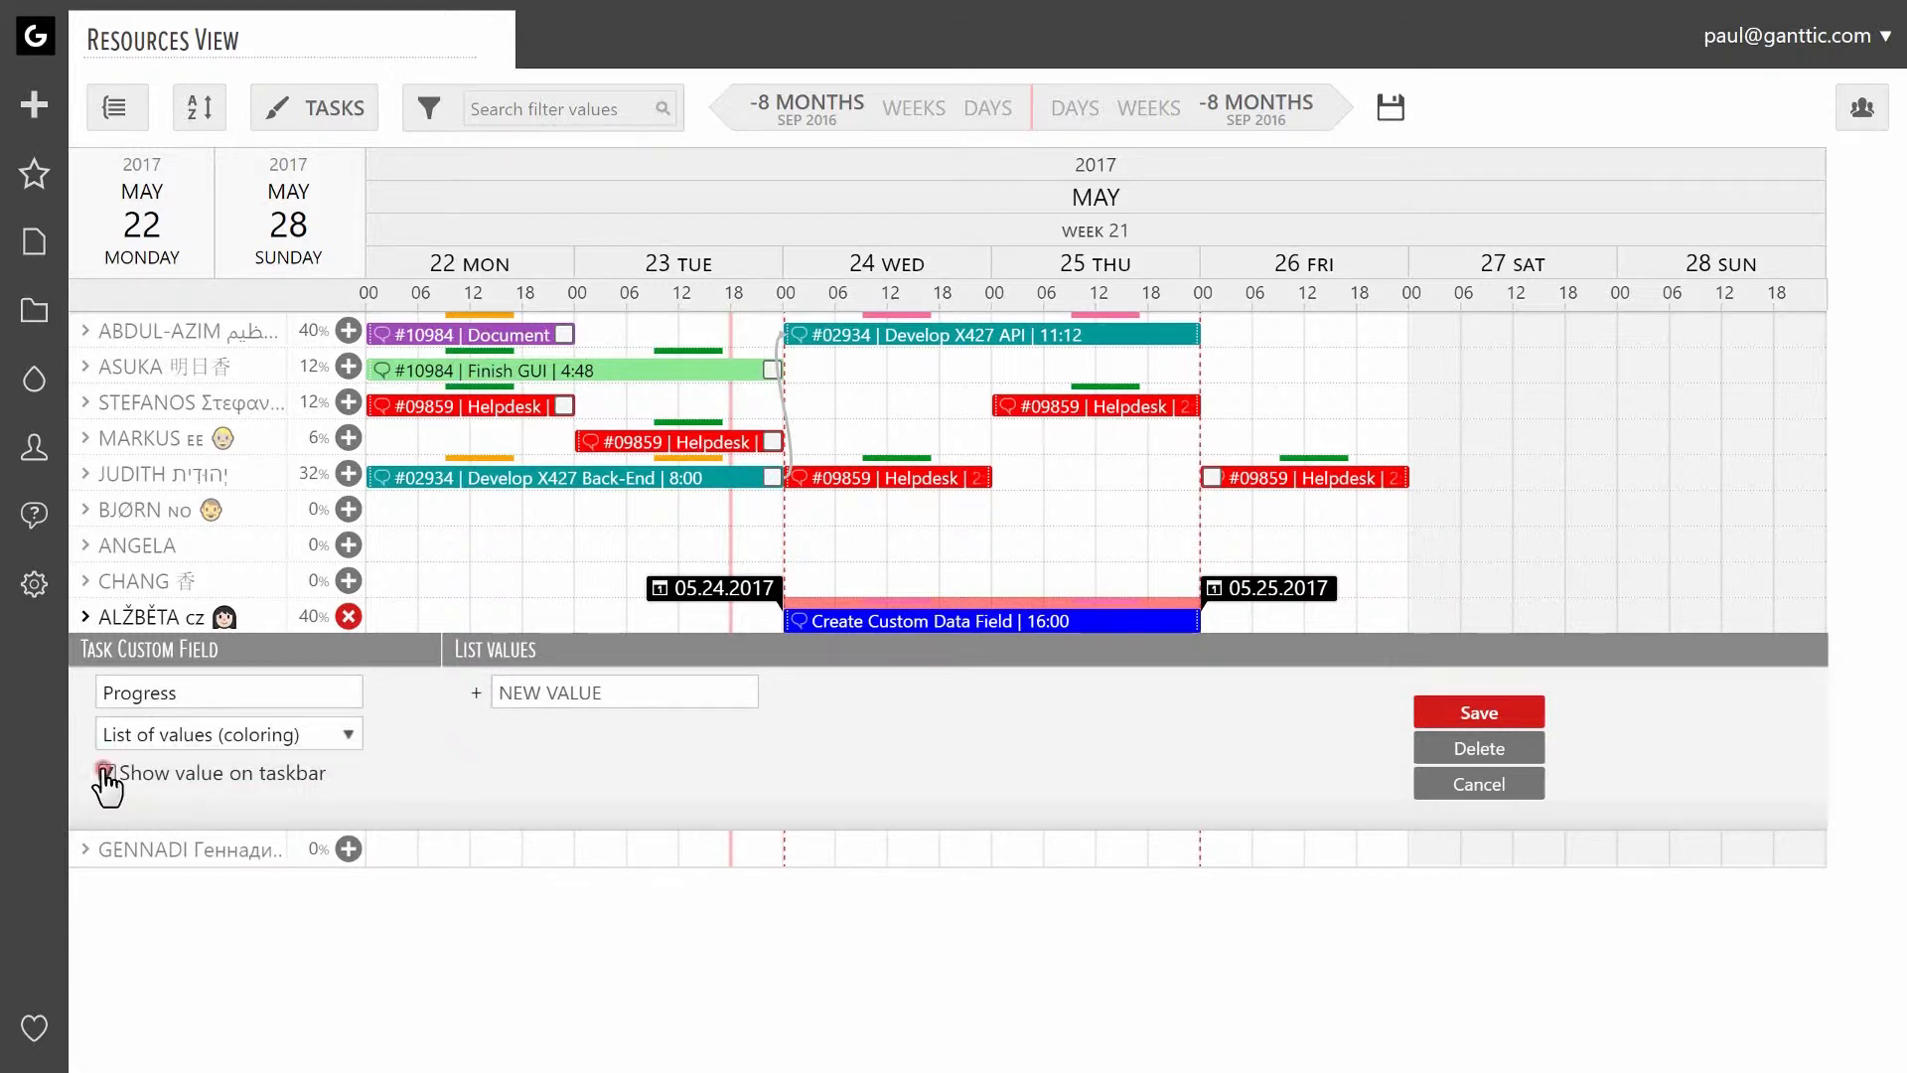
pyautogui.click(106, 773)
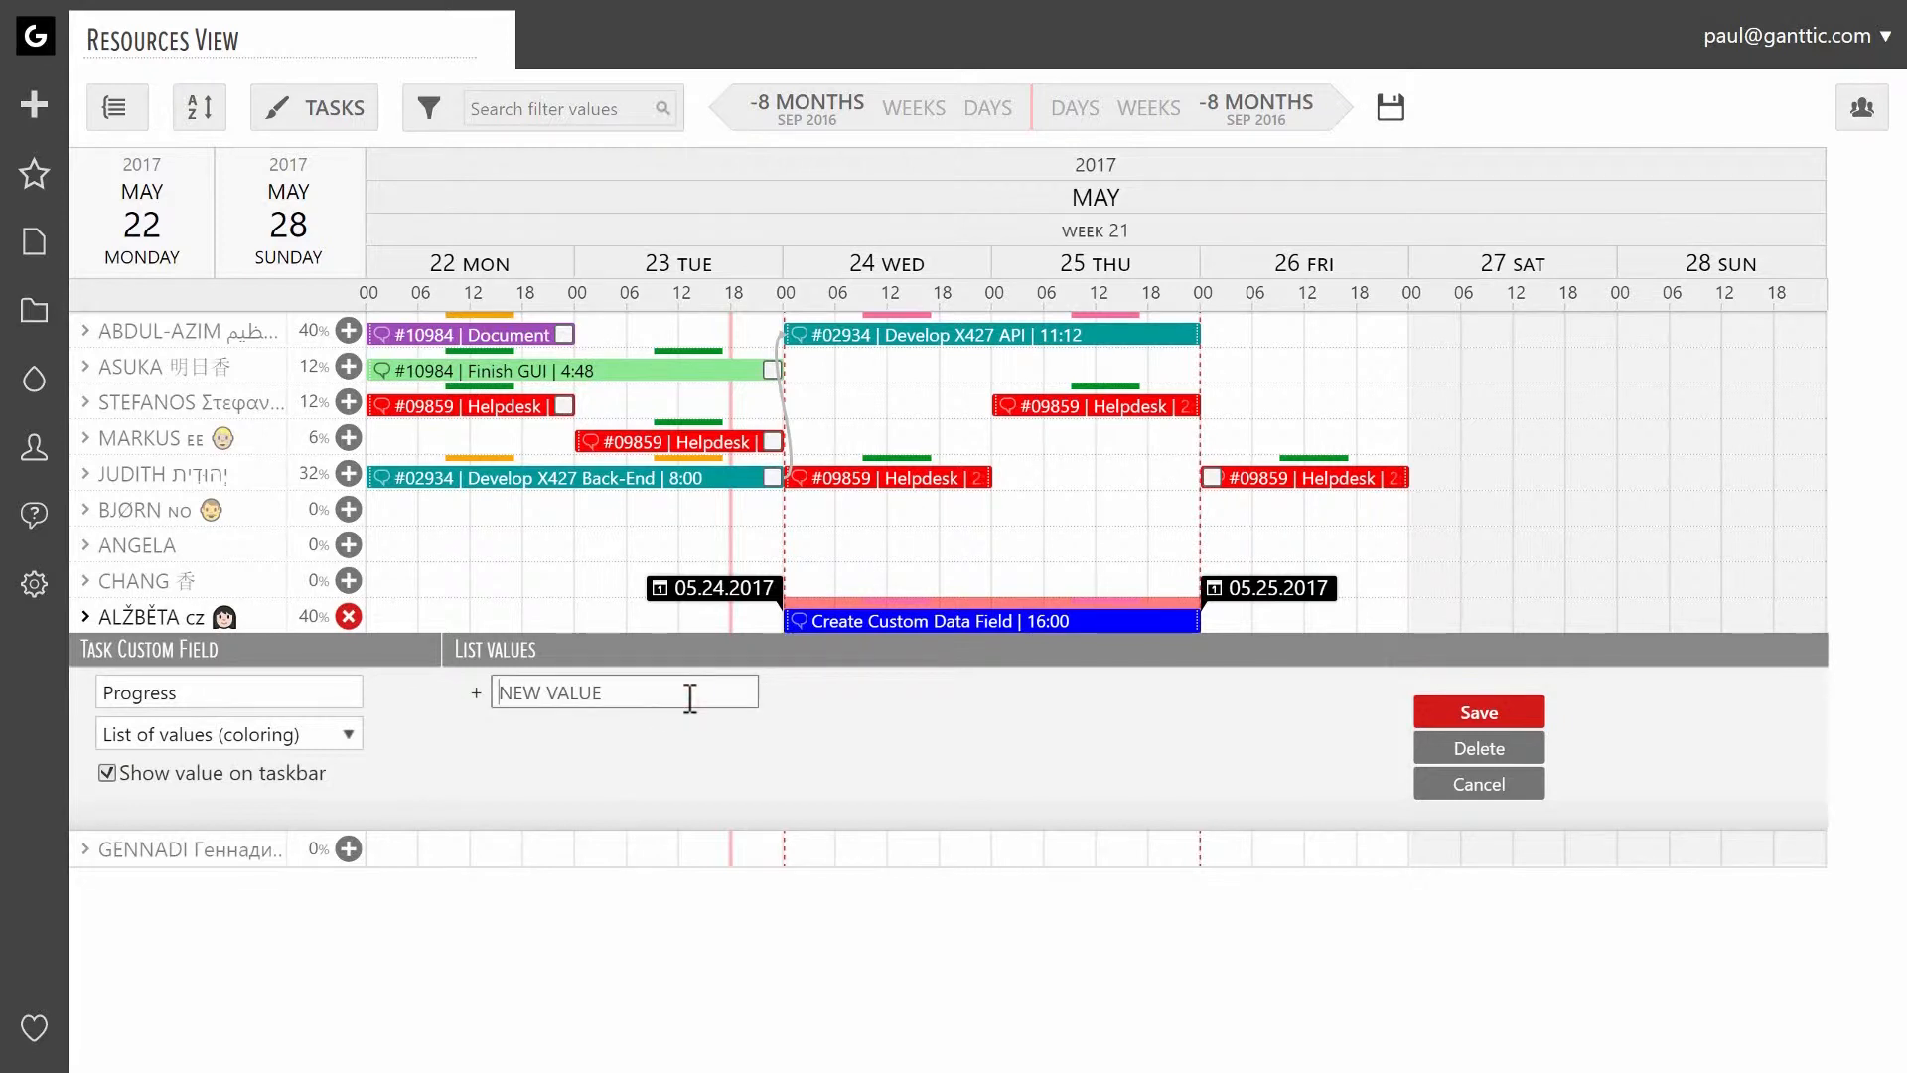
pyautogui.write('Planned')
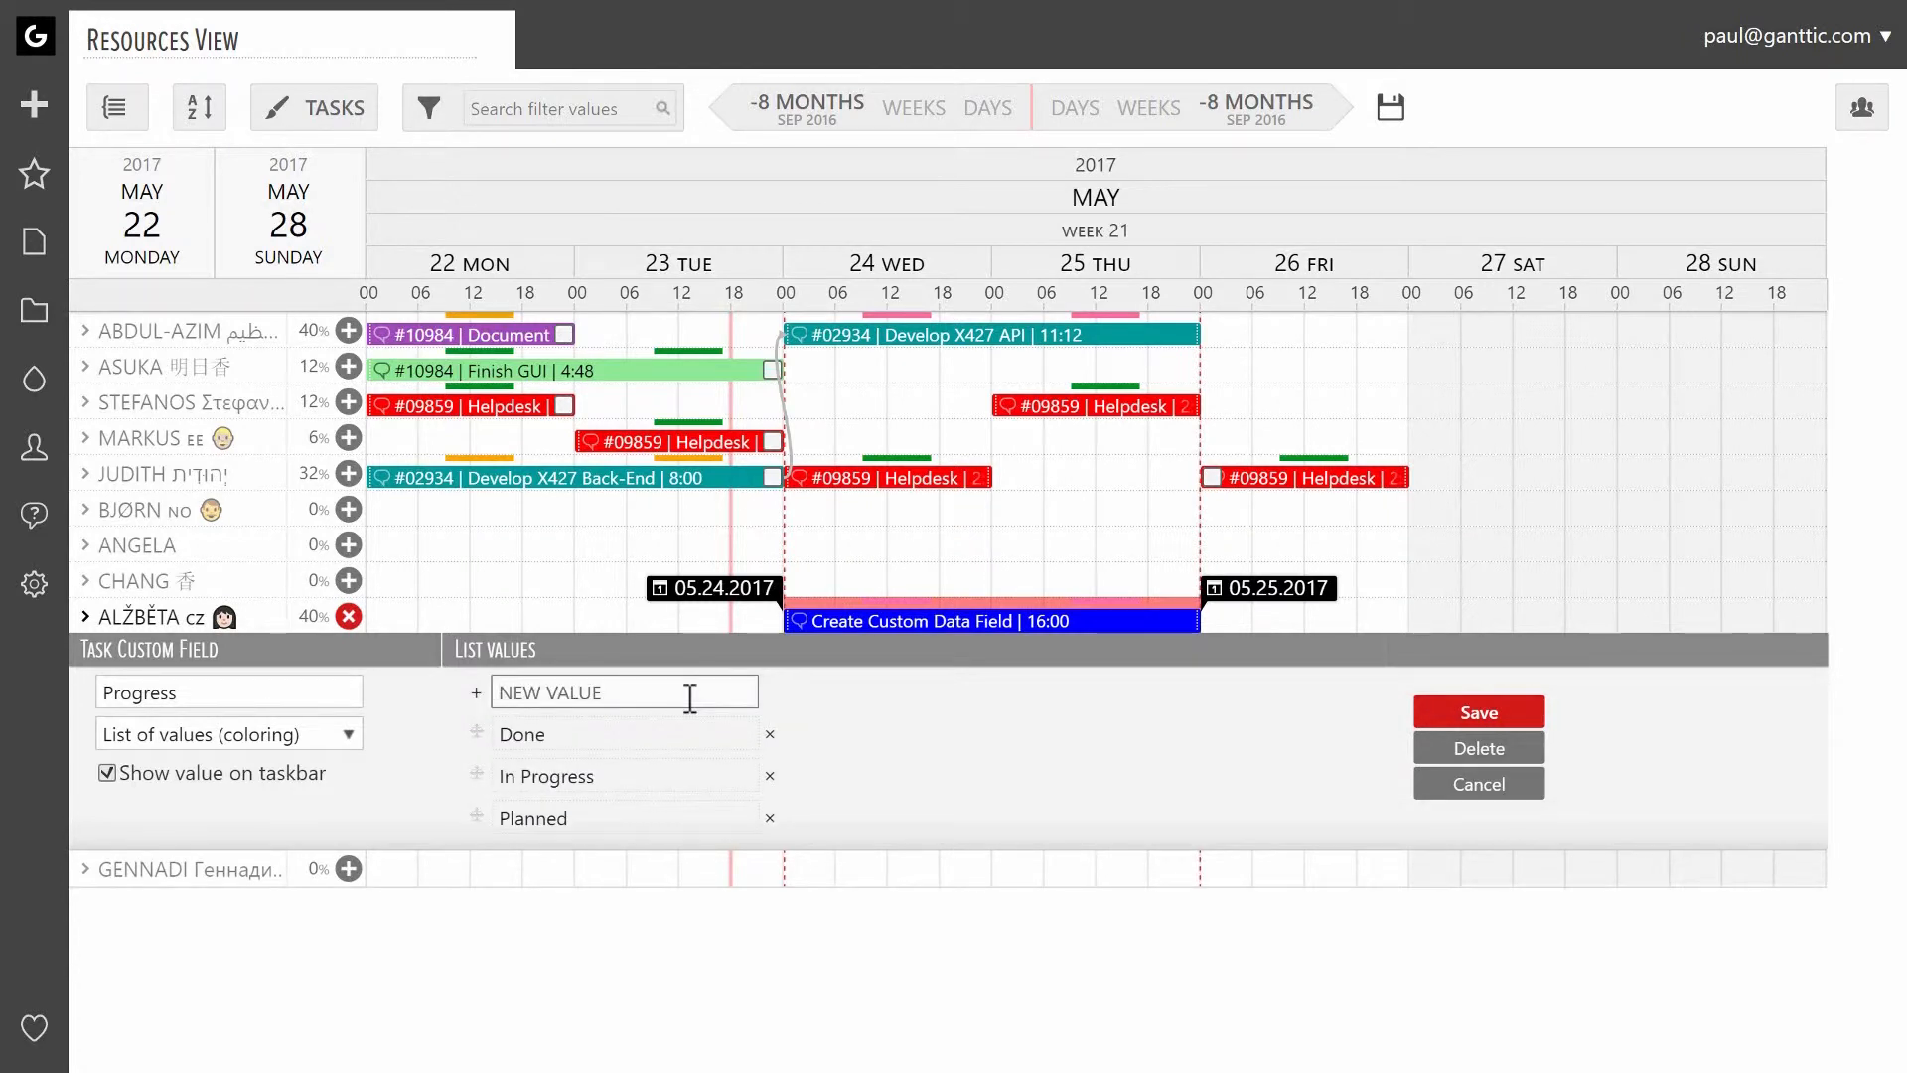
pyautogui.moveTo(520, 731)
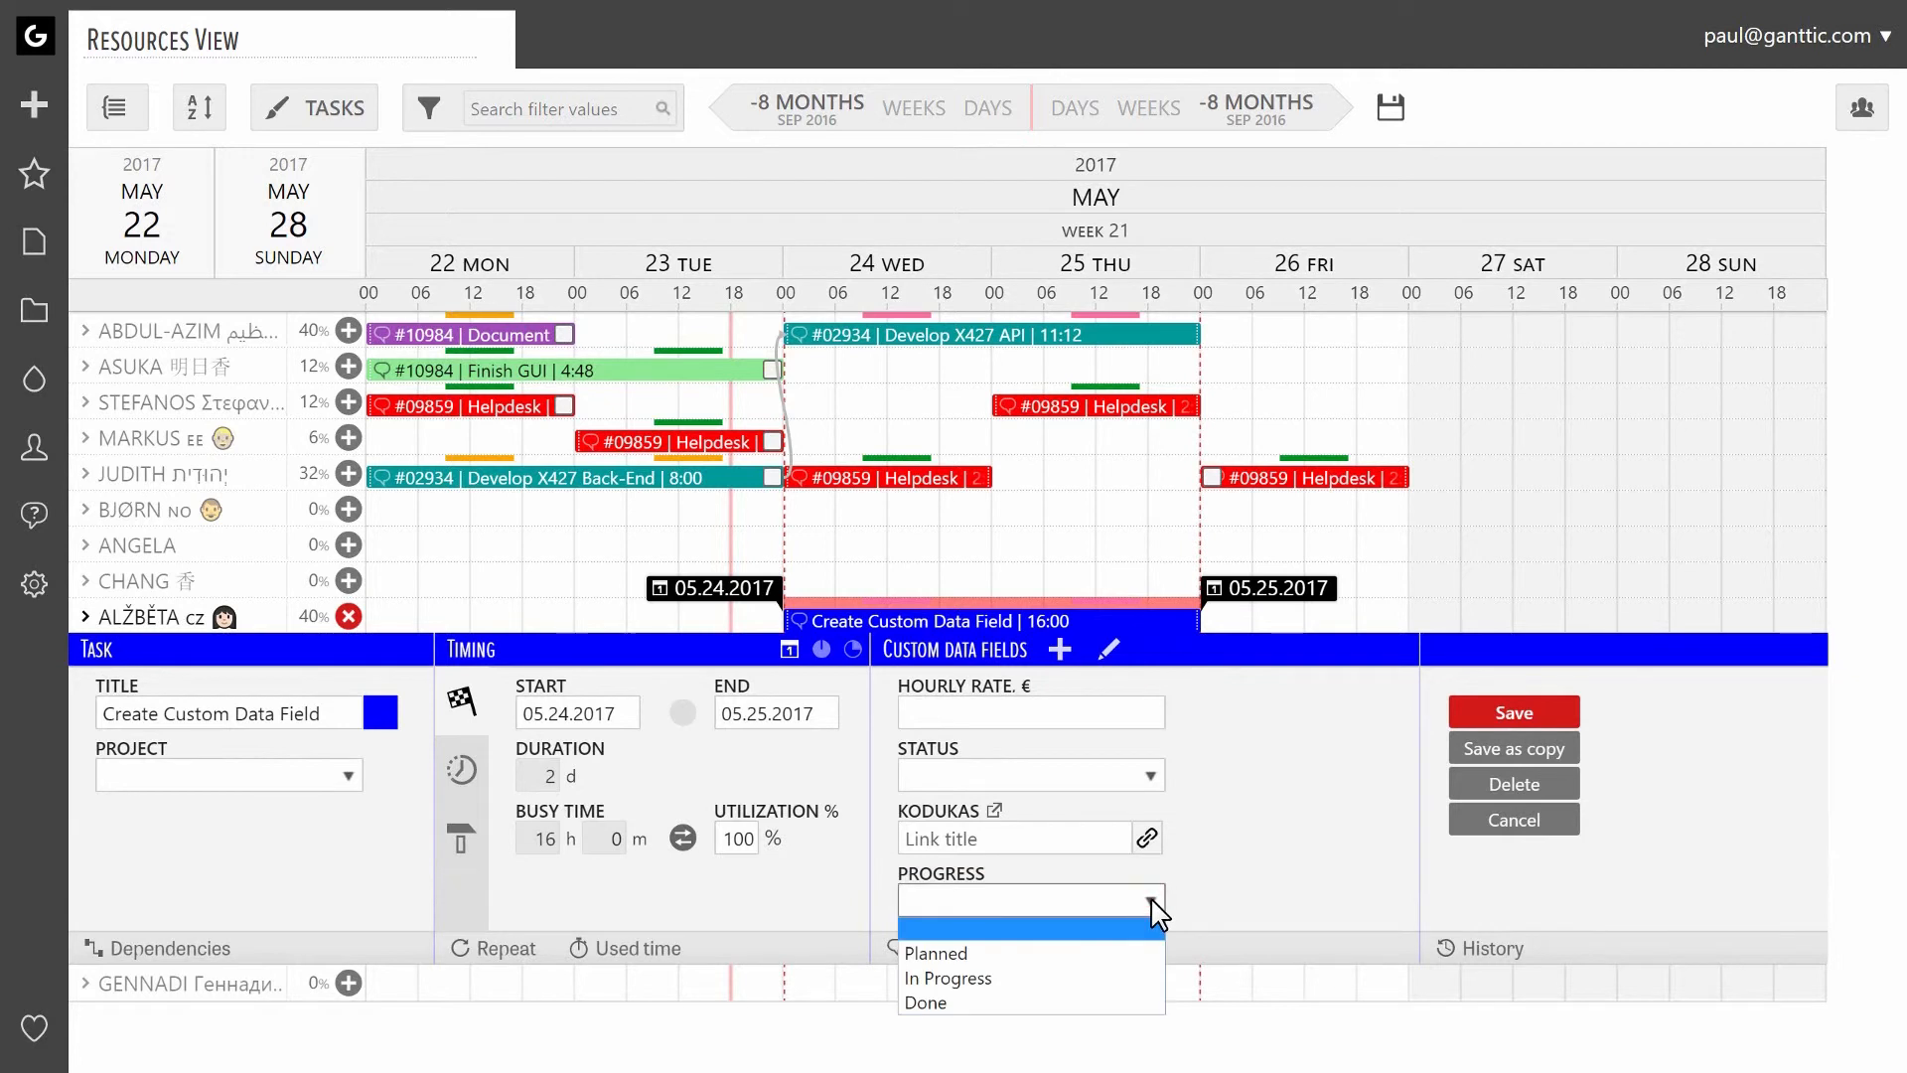
# Open the task's Progress dropdown to choose Planned.
pyautogui.click(936, 953)
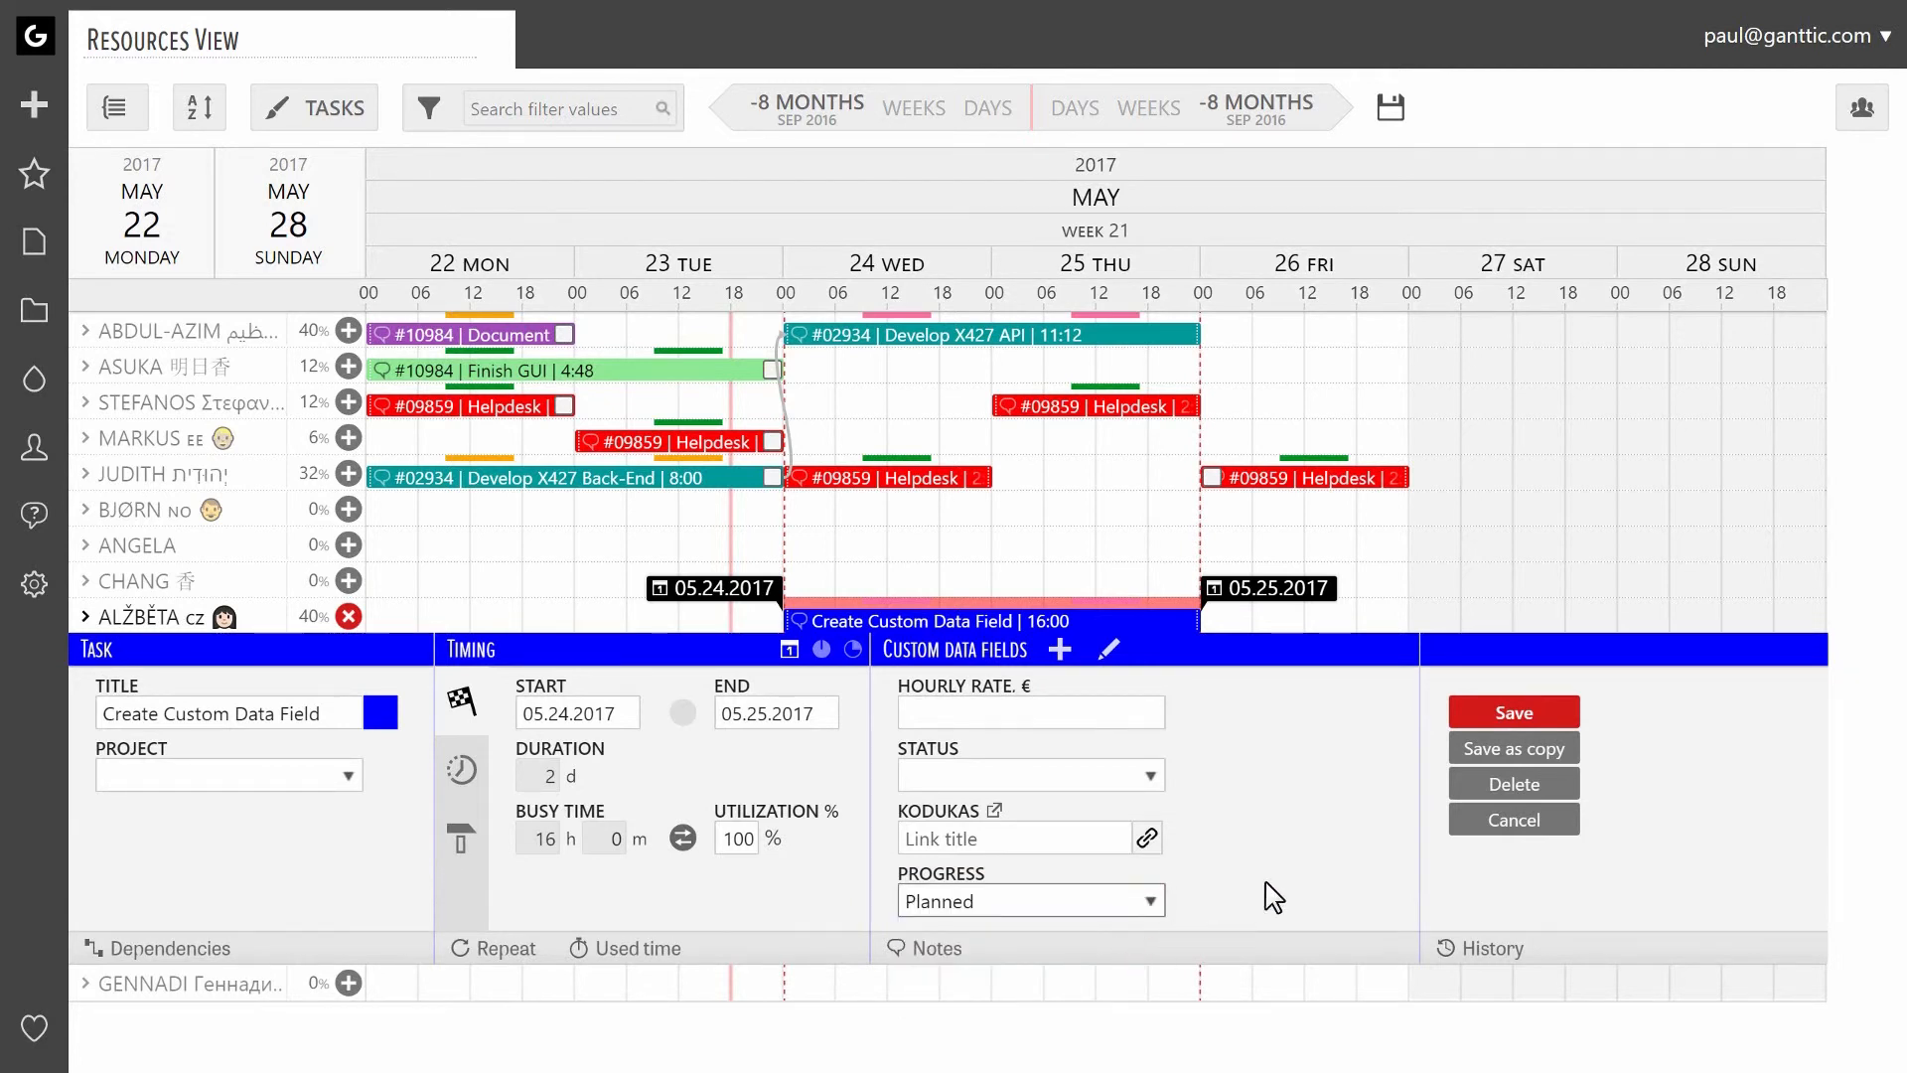